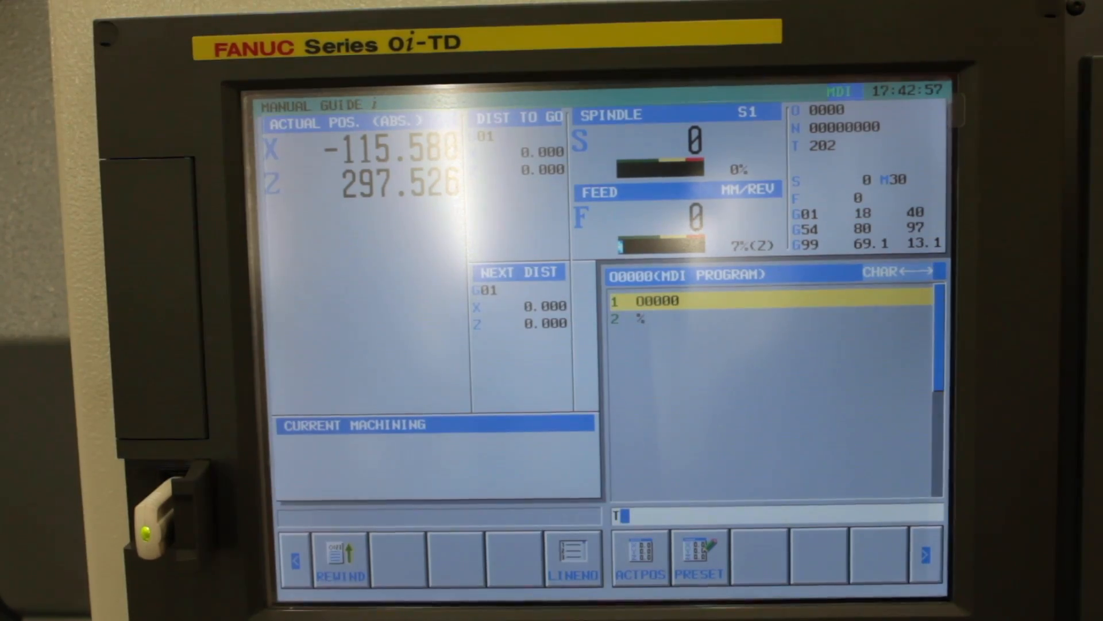
pyautogui.write('0202')
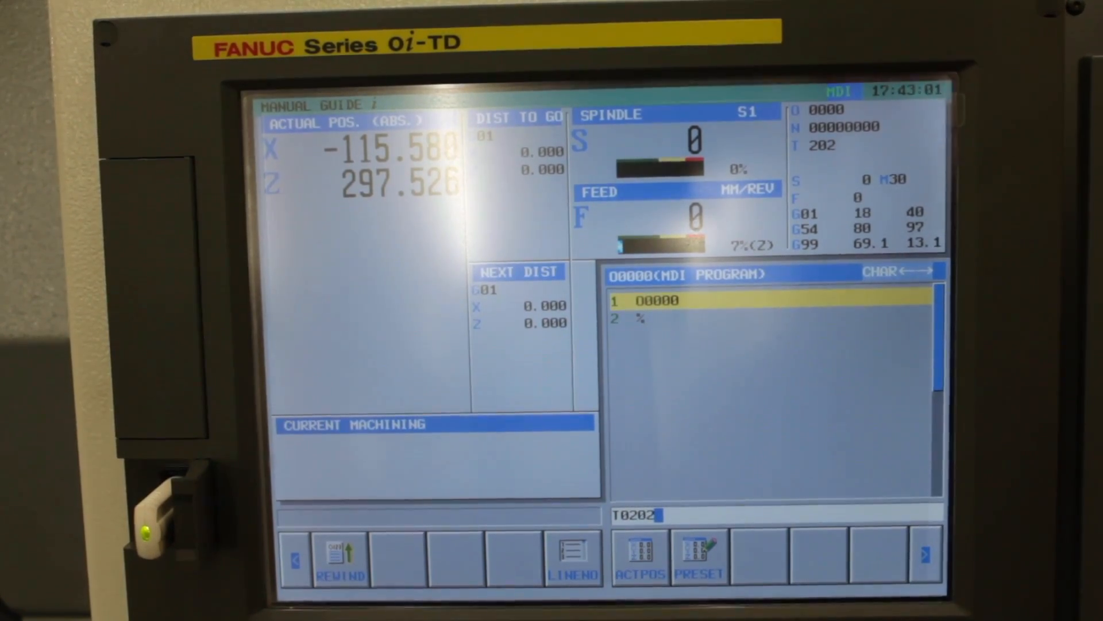
pyautogui.write(';')
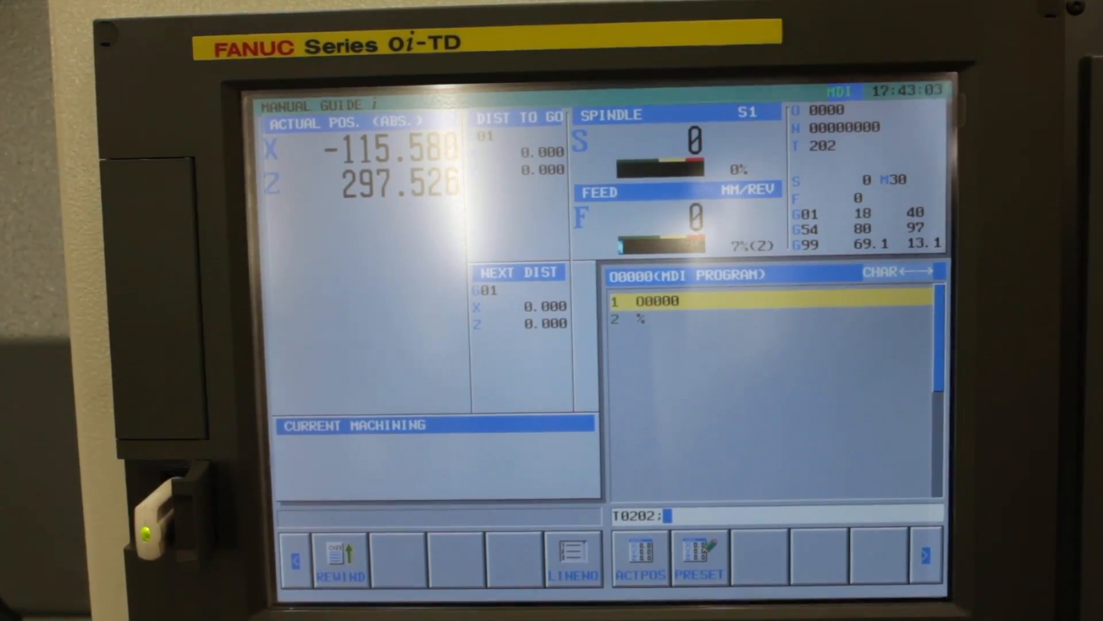